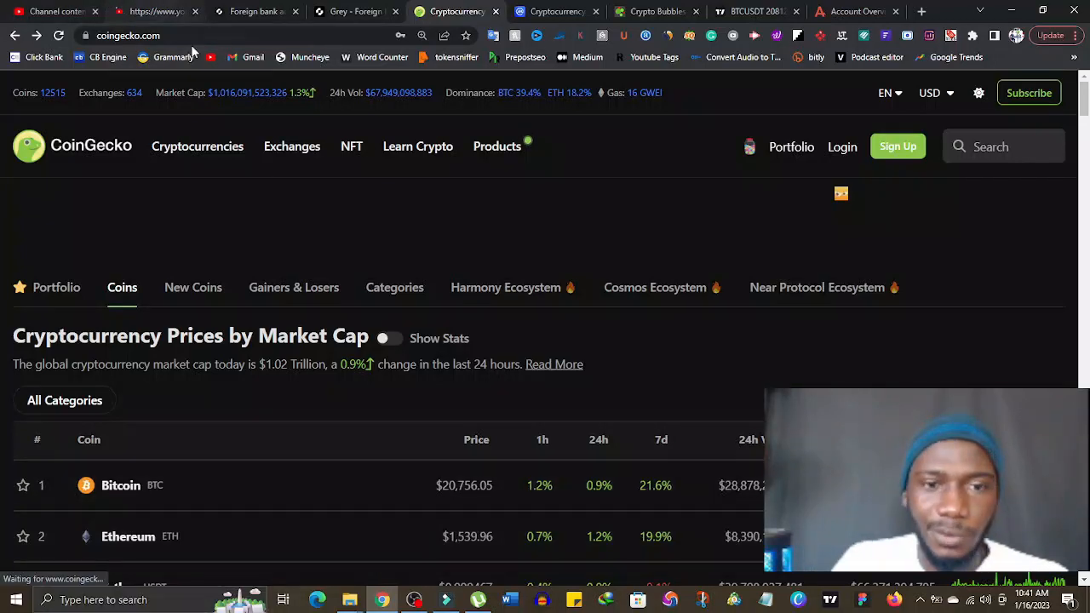
{"action": "mouse_move", "coordinate": [640, 357]}
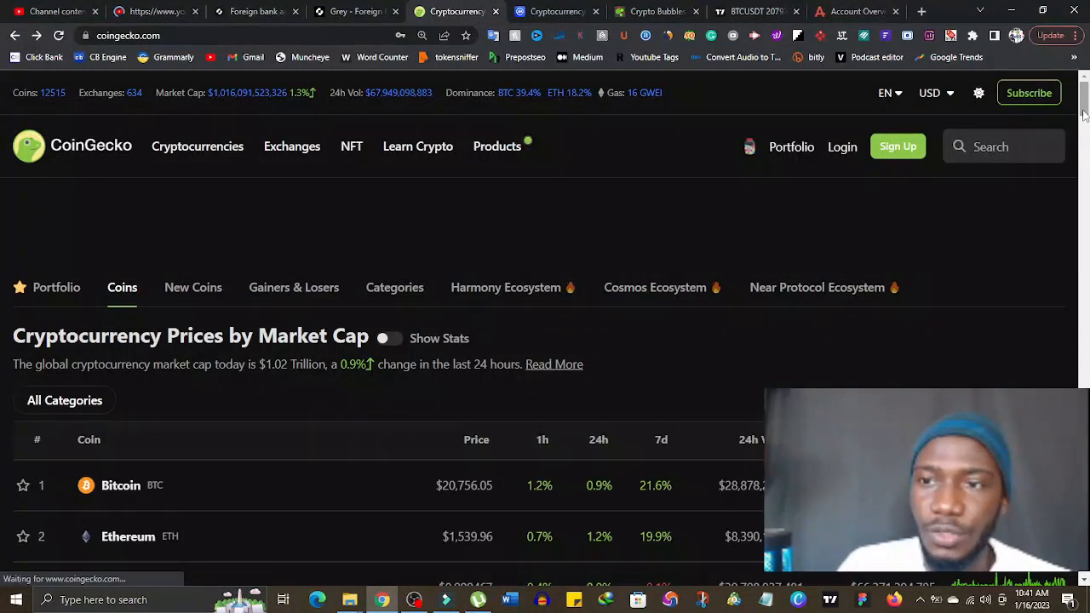
Scroll the CoinGecko prices table to show the top six coins through XRP
{"action": "scroll", "scroll_direction": "down", "scroll_amount": 3}
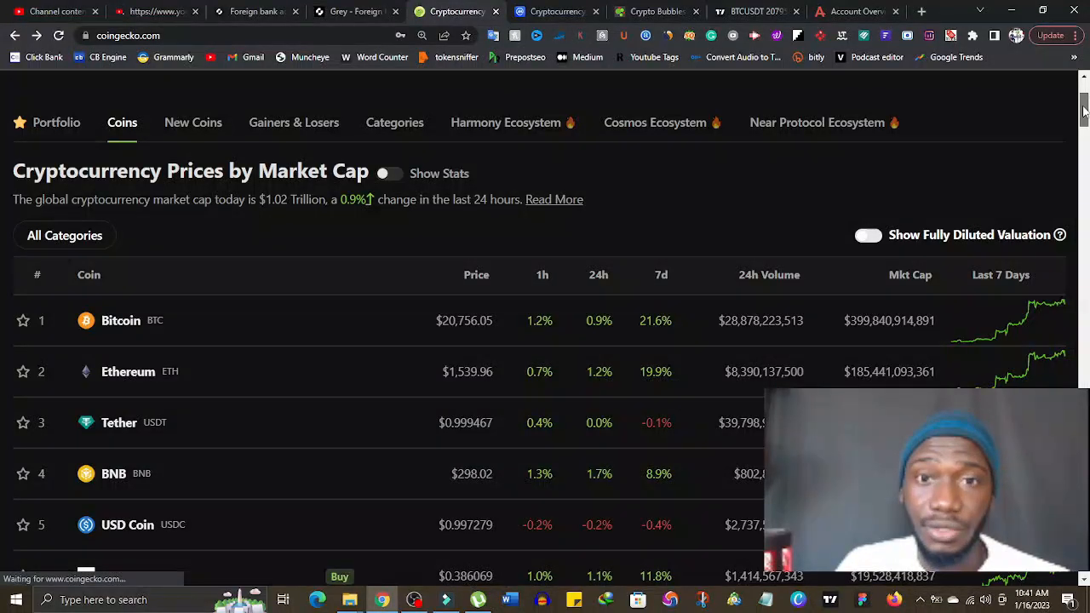
{"action": "scroll", "scroll_direction": "up", "scroll_amount": 3}
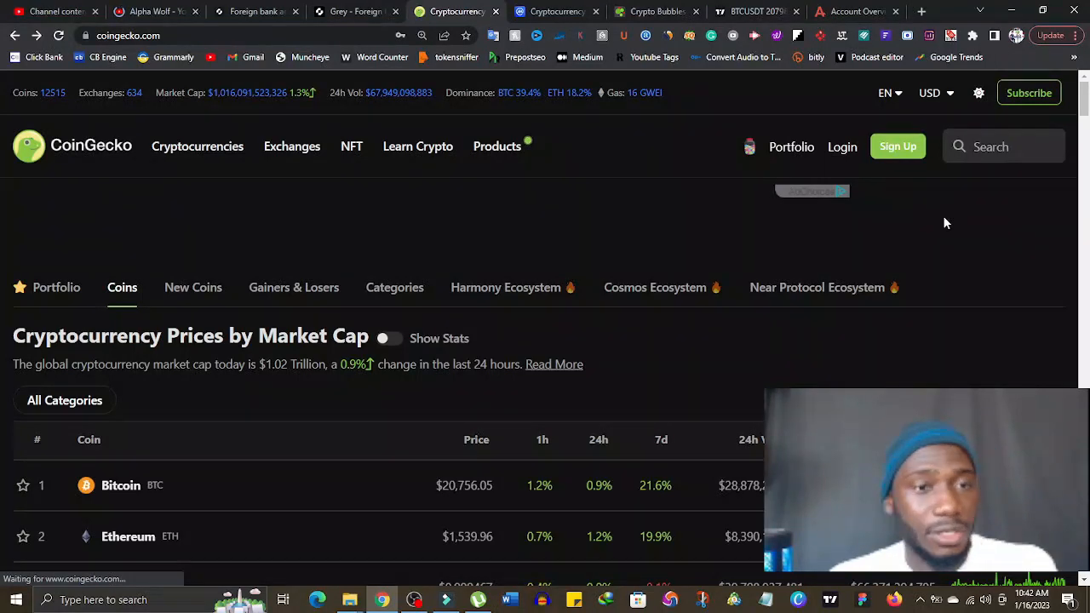
{"action": "mouse_move", "coordinate": [64, 367]}
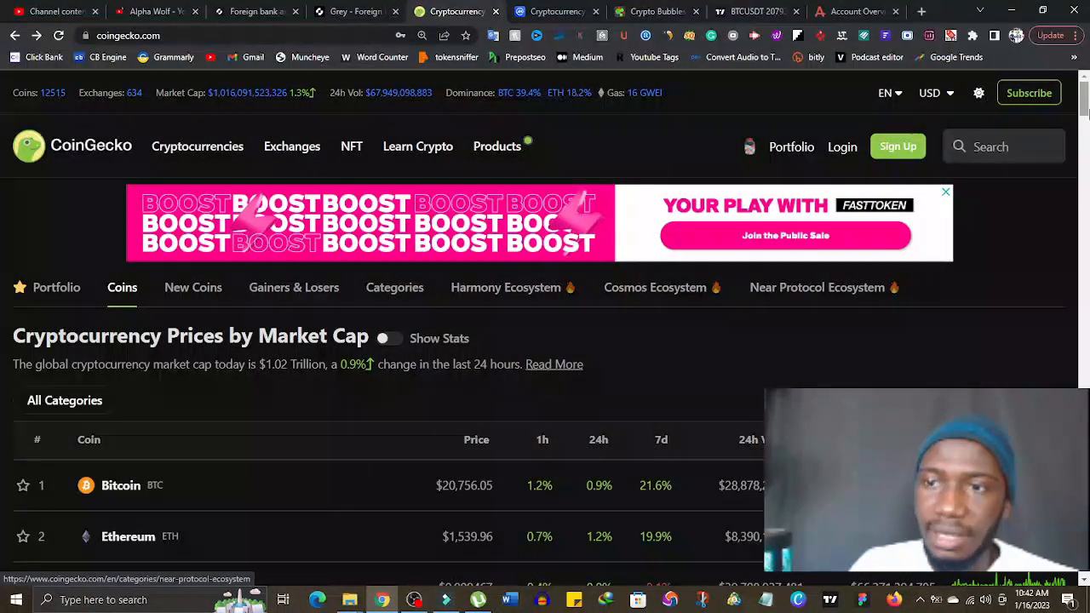
{"action": "scroll", "scroll_direction": "down", "scroll_amount": 3}
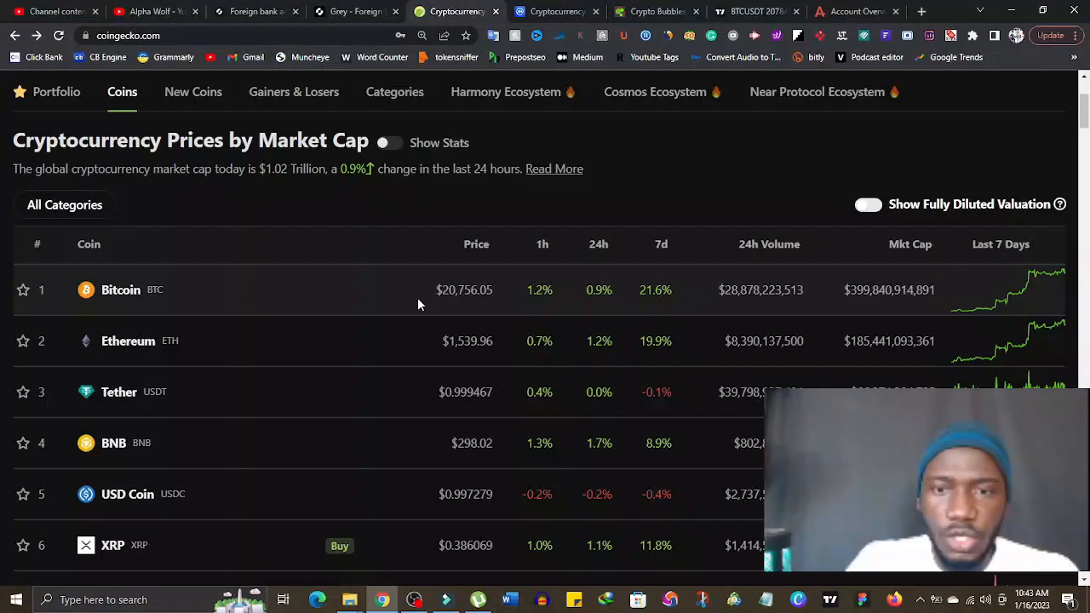
{"action": "scroll", "scroll_direction": "down", "scroll_amount": 3}
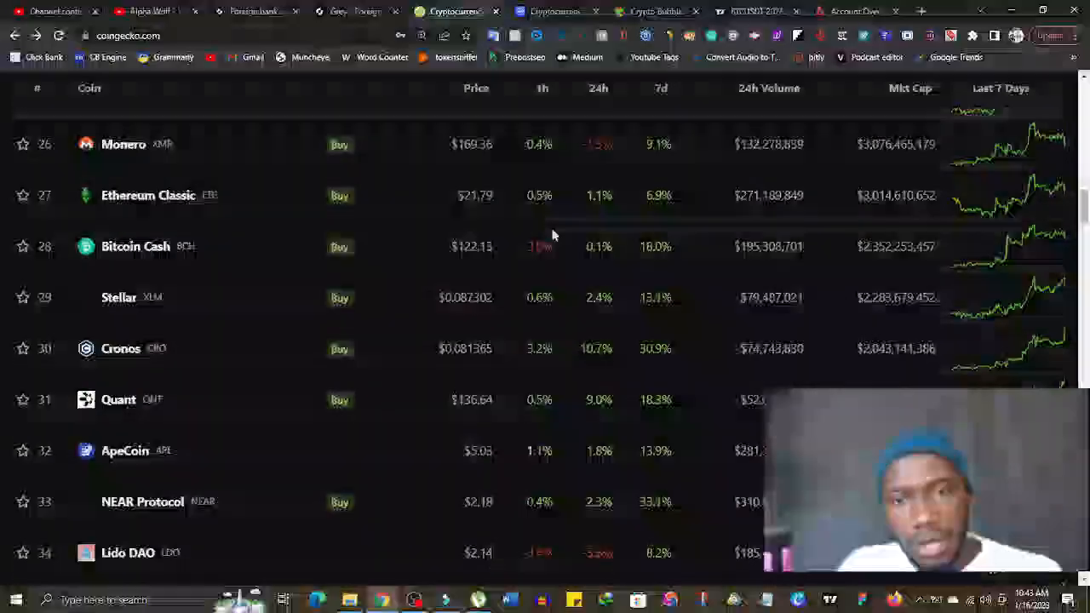
{"action": "scroll", "scroll_direction": "down", "scroll_amount": 3}
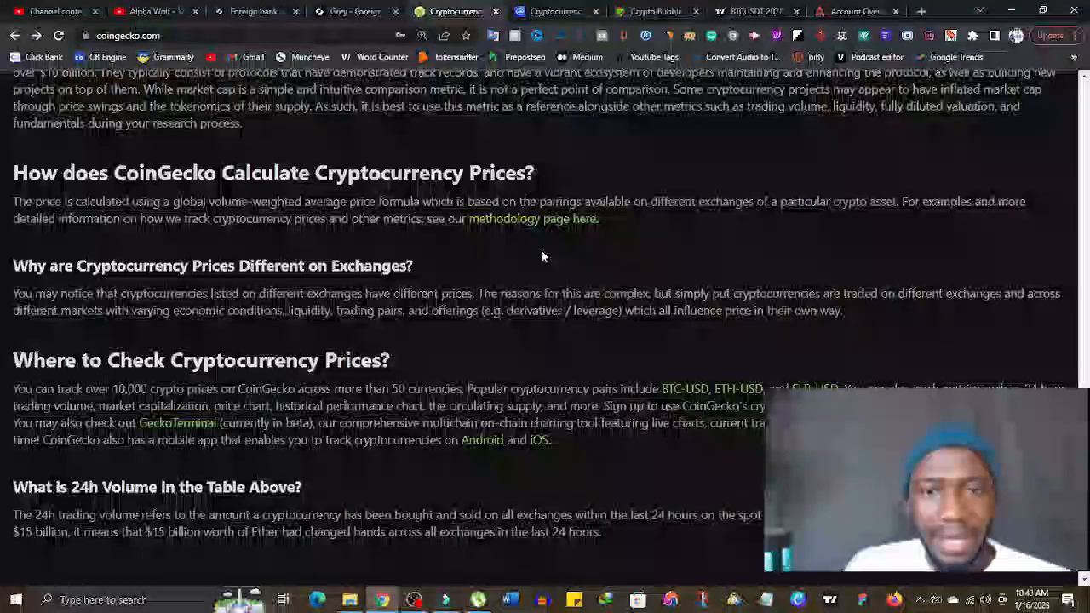
{"action": "scroll", "scroll_direction": "up", "scroll_amount": 3}
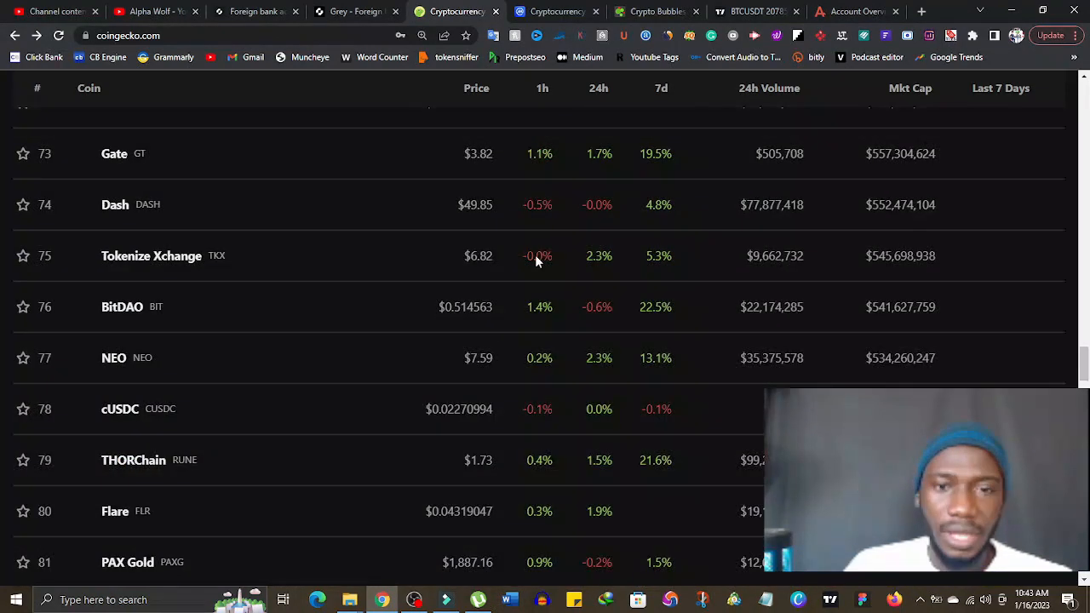
{"action": "scroll", "scroll_direction": "up", "scroll_amount": 3}
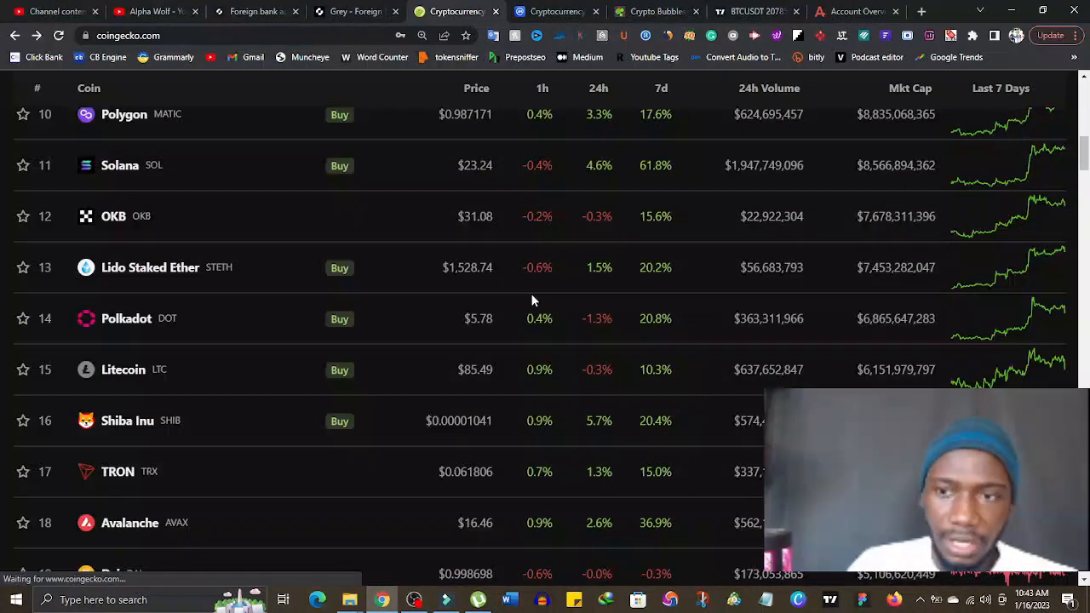
{"action": "scroll", "scroll_direction": "up", "scroll_amount": 3}
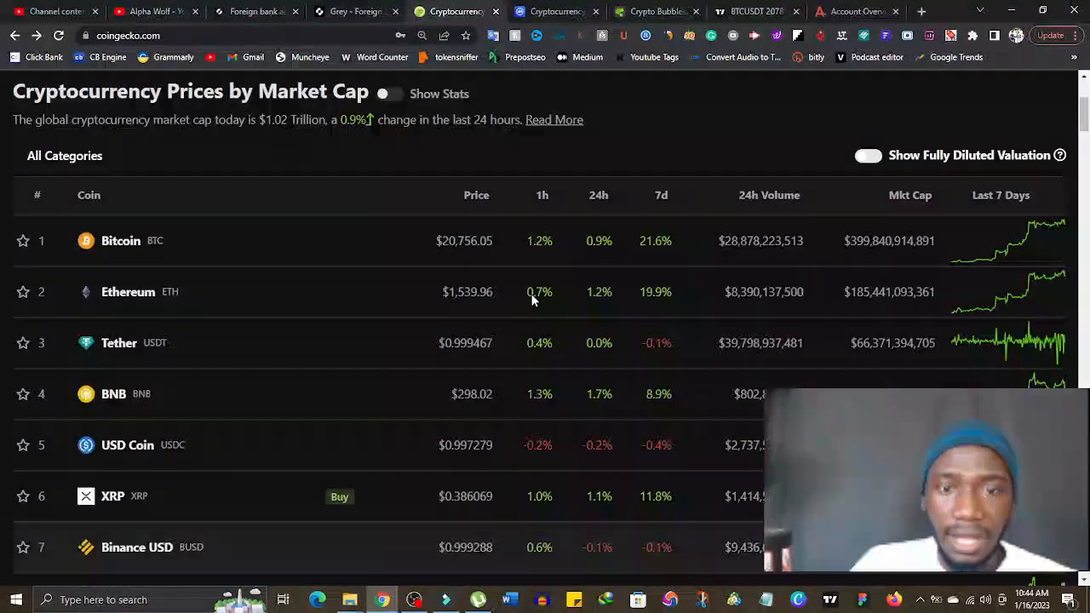
{"action": "scroll", "scroll_direction": "up", "scroll_amount": 3}
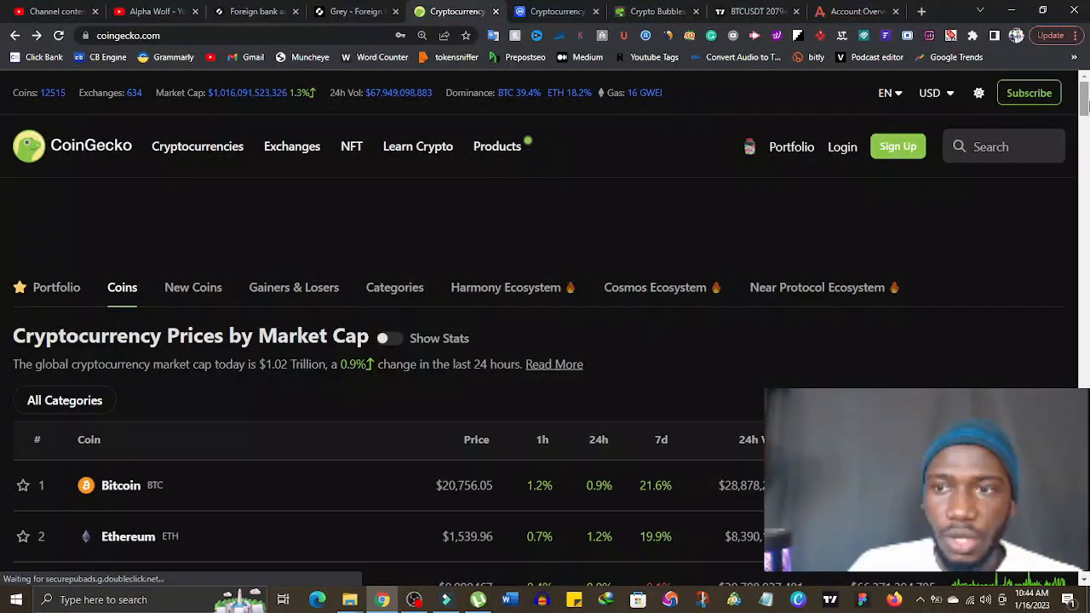
Scroll past Bitcoin and Ethereum to show ranks 3 through 11, down to Solana
{"action": "scroll", "scroll_direction": "down", "scroll_amount": 3}
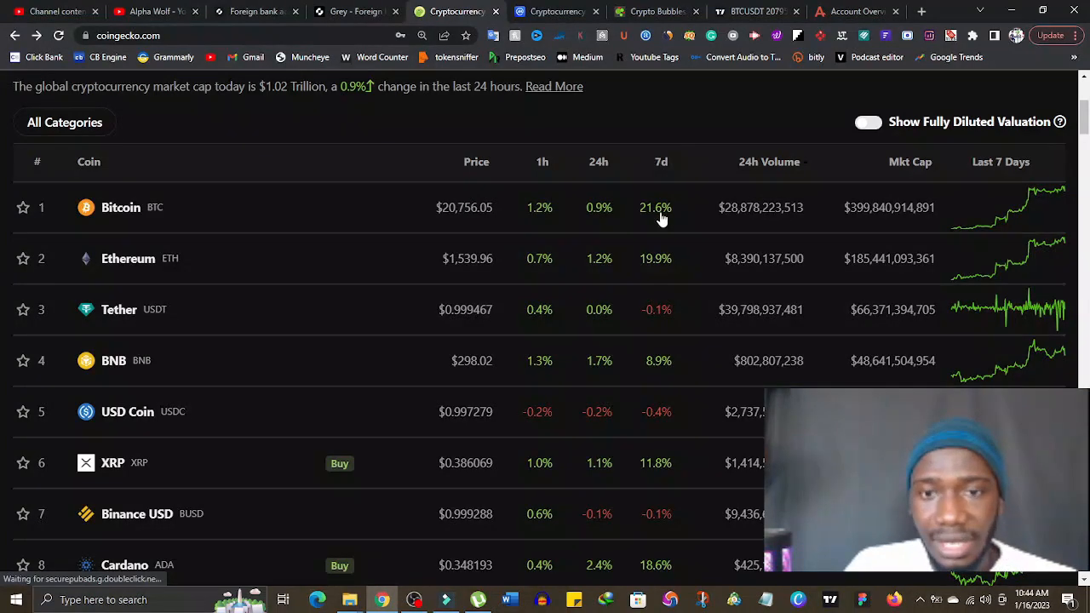
{"action": "mouse_move", "coordinate": [640, 244]}
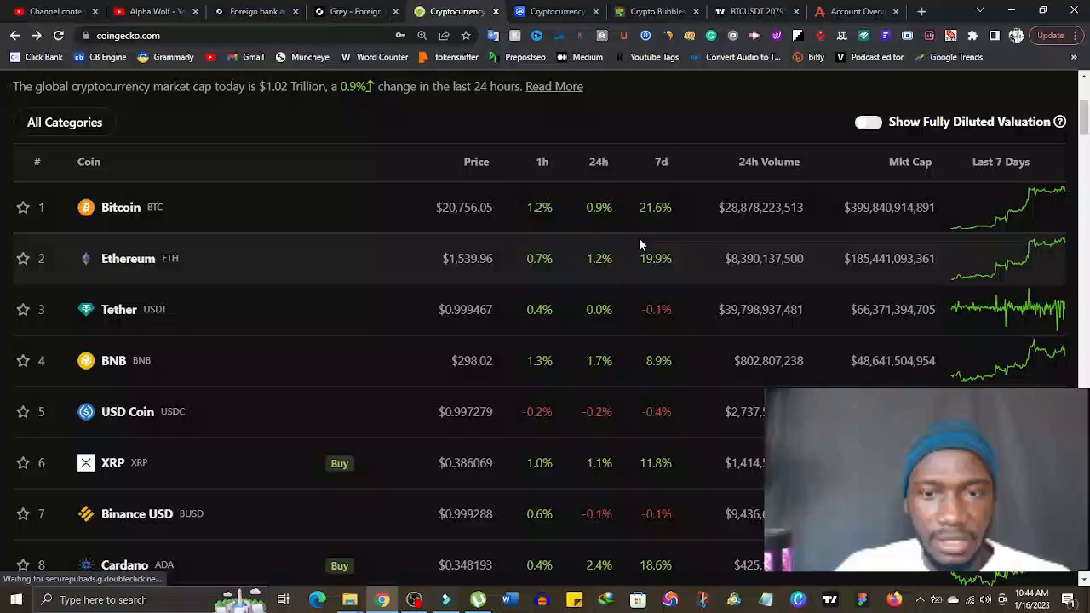
{"action": "mouse_move", "coordinate": [633, 357]}
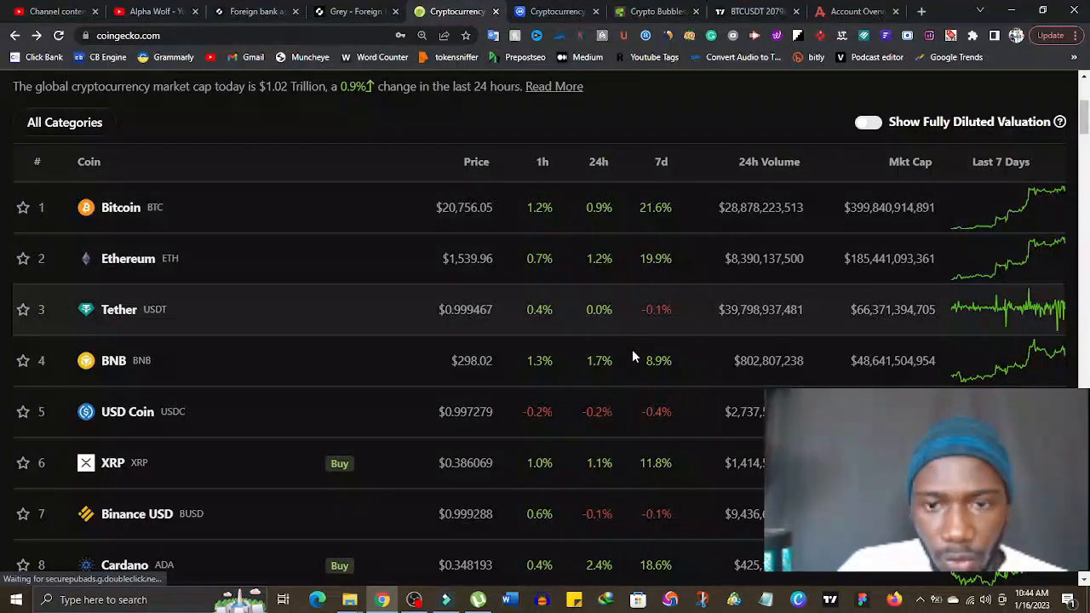
{"action": "mouse_move", "coordinate": [650, 465]}
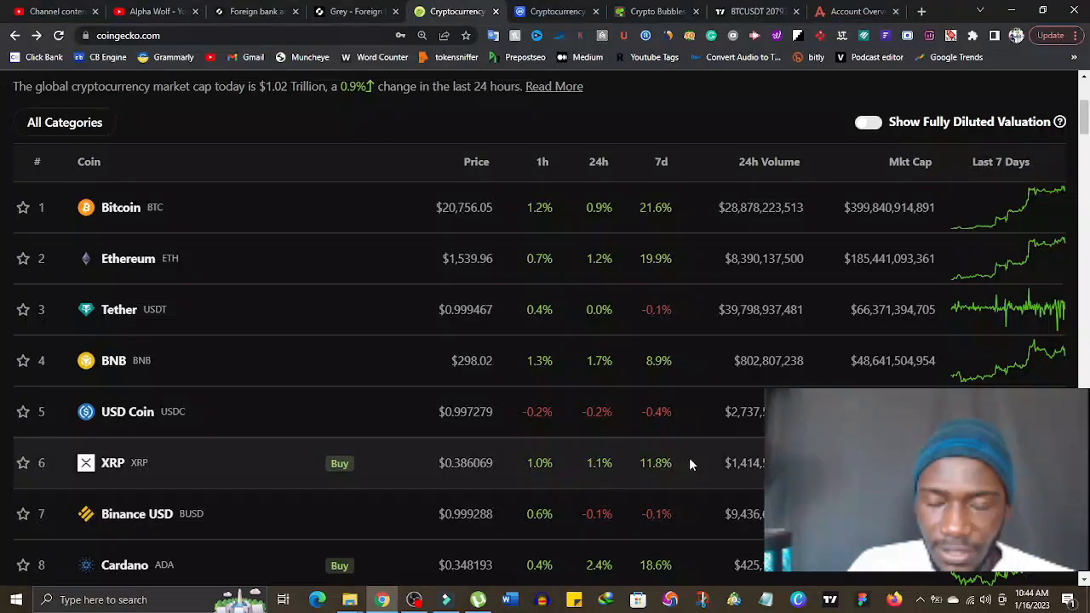
{"action": "scroll", "scroll_direction": "down", "scroll_amount": 3}
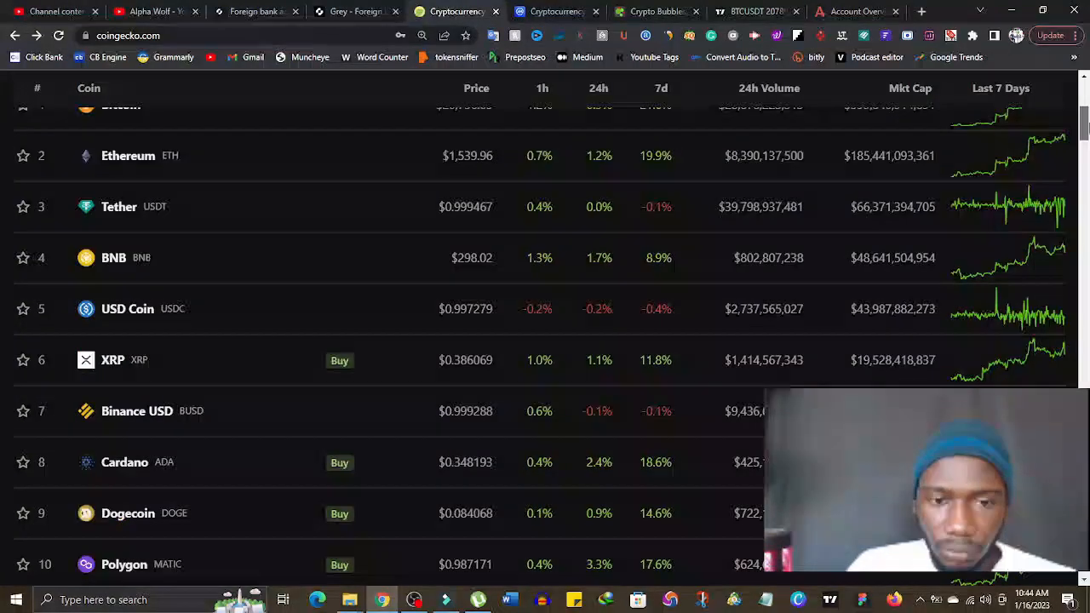
{"action": "scroll", "scroll_direction": "down", "scroll_amount": 3}
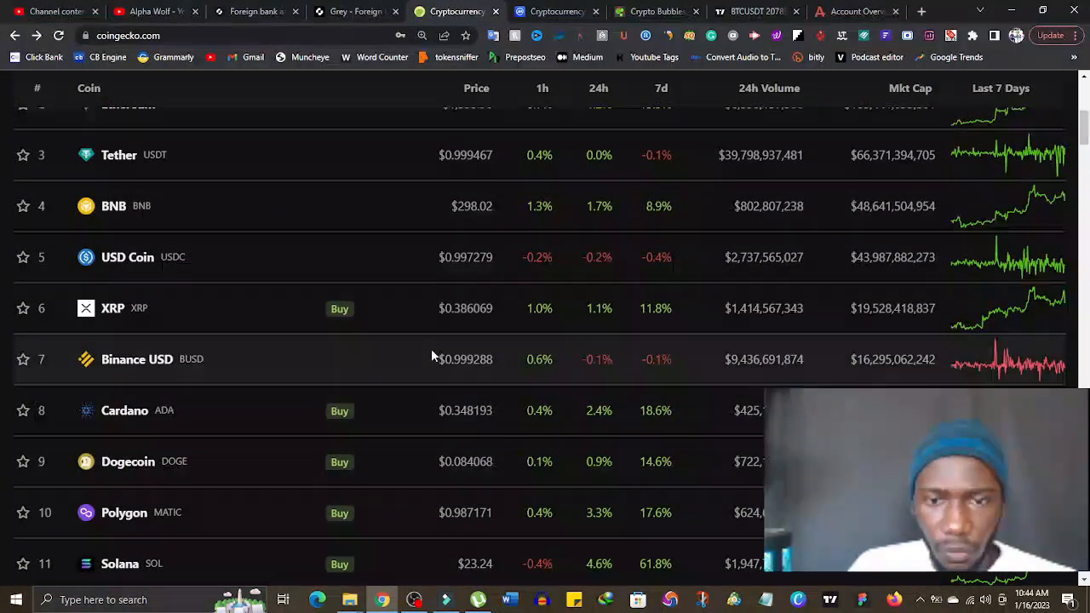
{"action": "scroll", "scroll_direction": "down", "scroll_amount": 3}
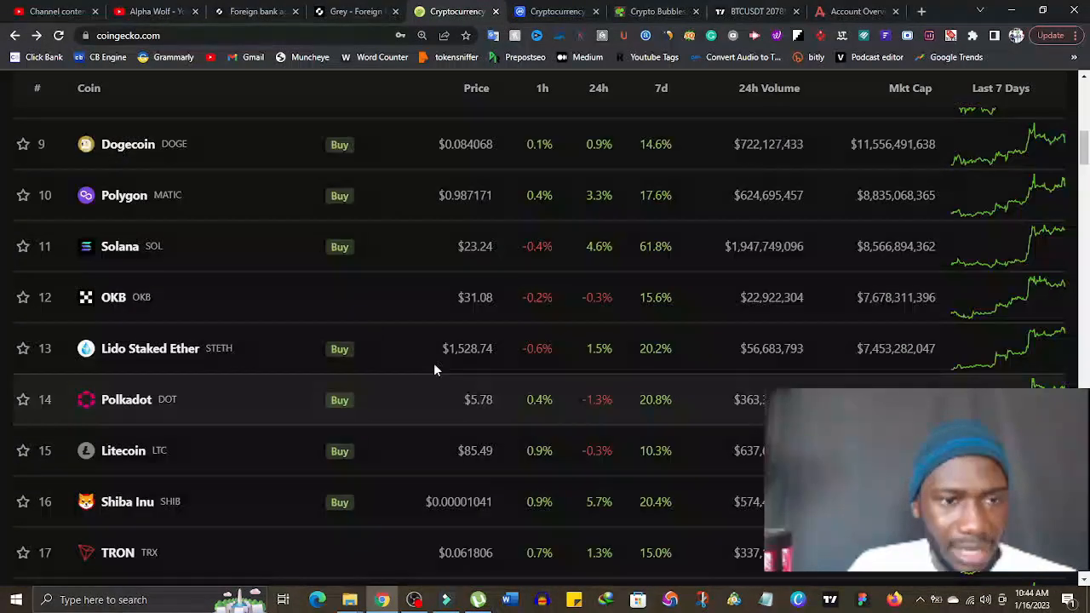
{"action": "mouse_move", "coordinate": [663, 151]}
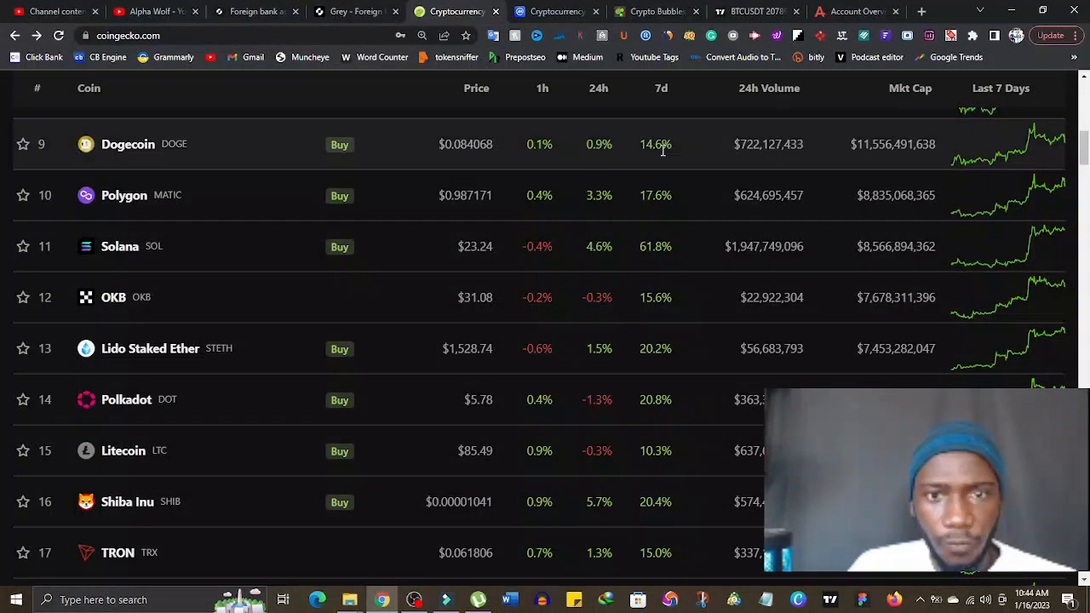
{"action": "mouse_move", "coordinate": [669, 202]}
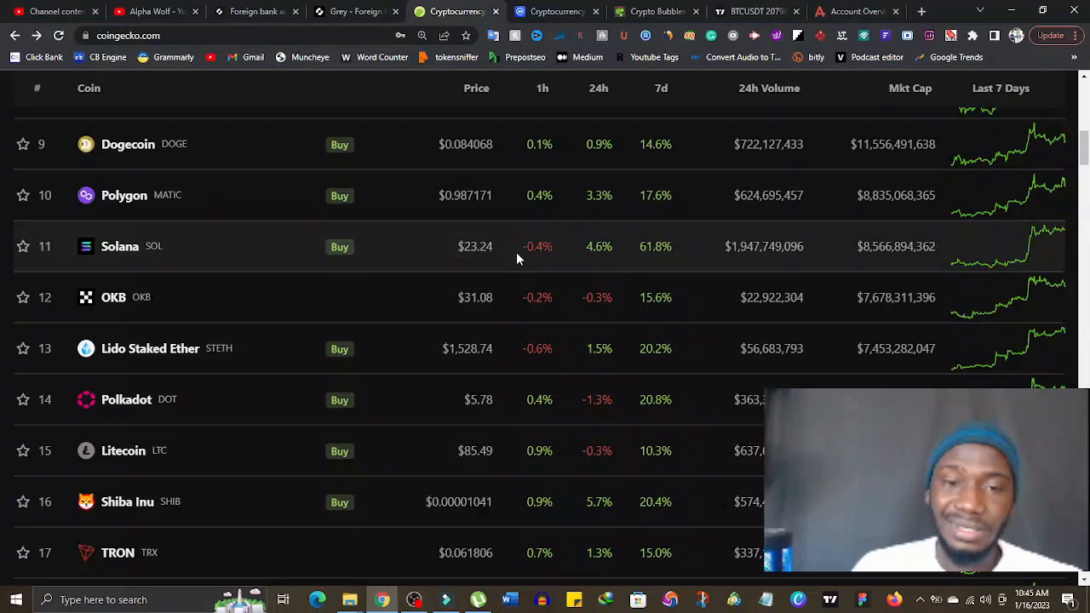
{"action": "mouse_move", "coordinate": [688, 271]}
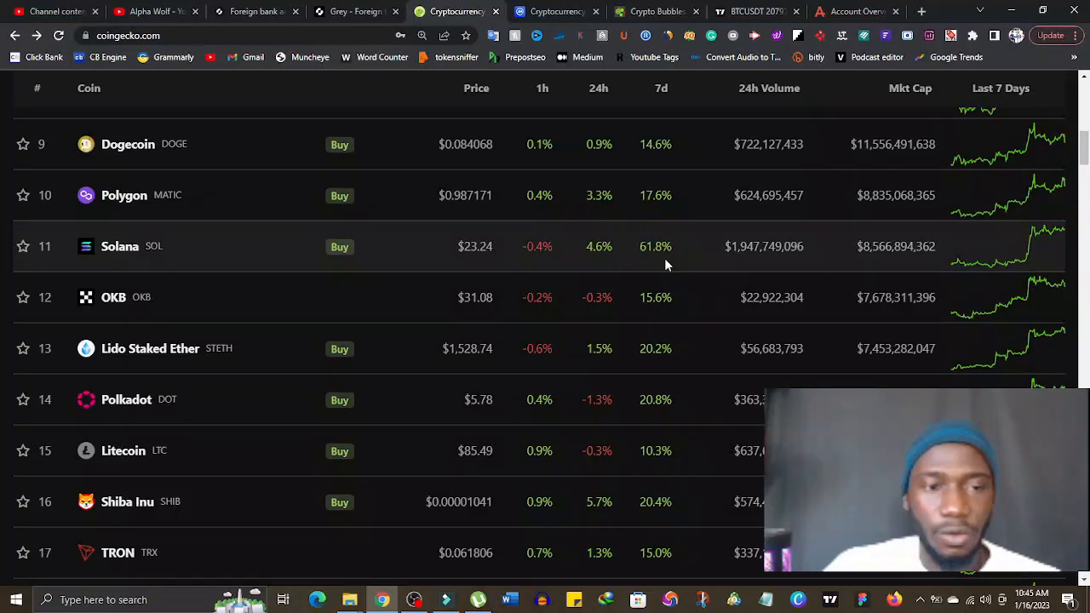
{"action": "mouse_move", "coordinate": [640, 365]}
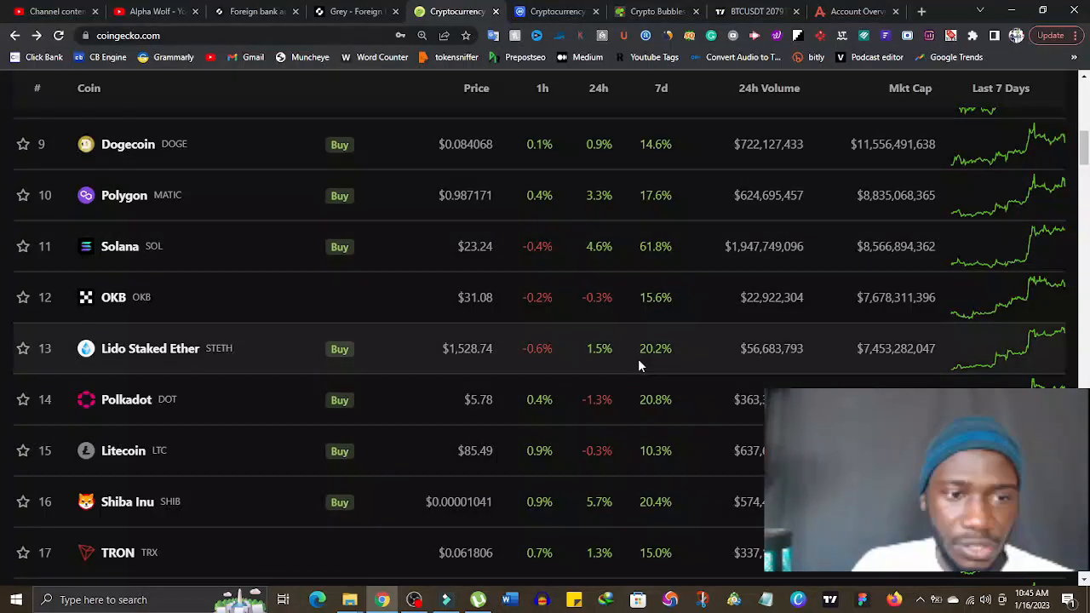
{"action": "scroll", "scroll_direction": "down", "scroll_amount": 3}
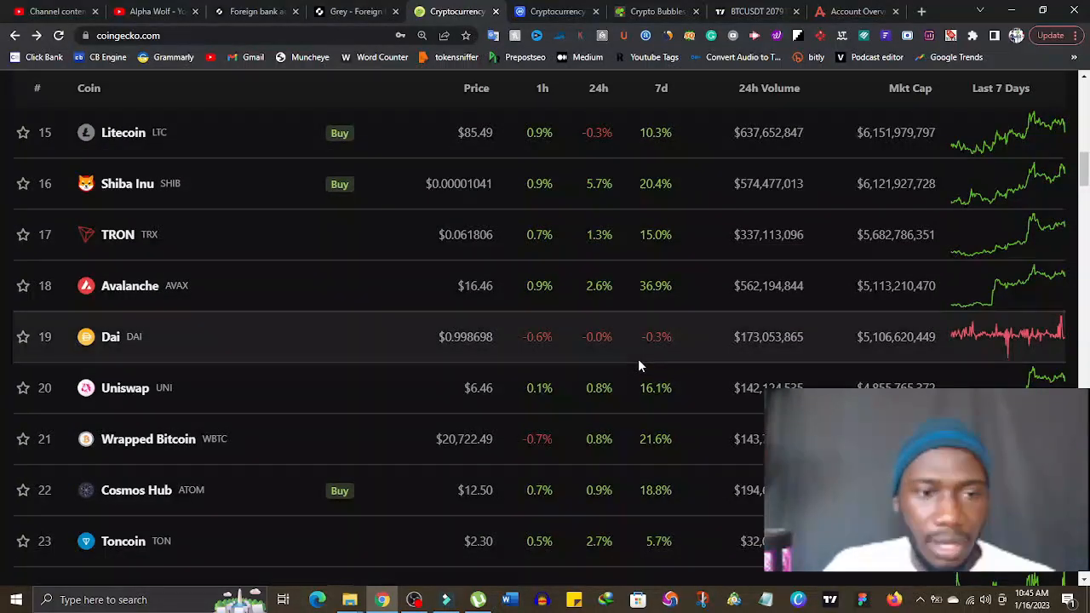
{"action": "scroll", "scroll_direction": "down", "scroll_amount": 3}
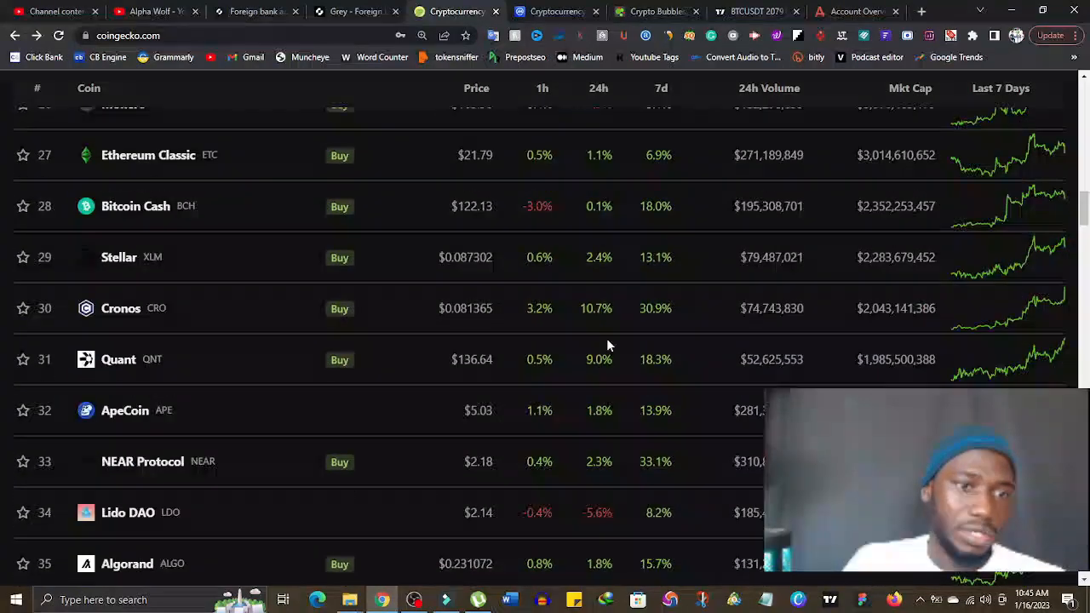
{"action": "scroll", "scroll_direction": "down", "scroll_amount": 3}
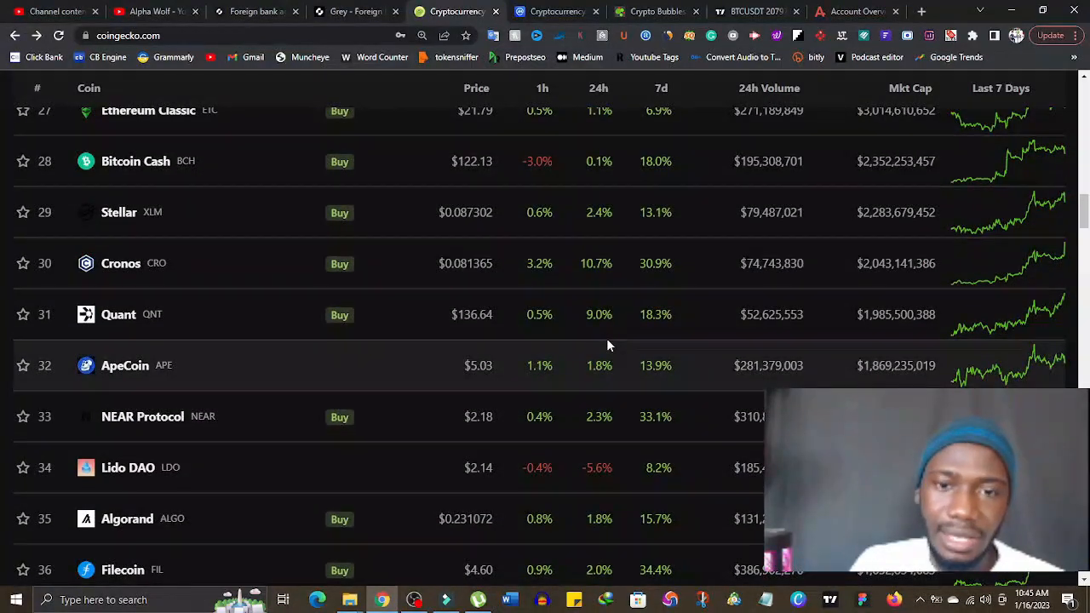
{"action": "scroll", "scroll_direction": "down", "scroll_amount": 3}
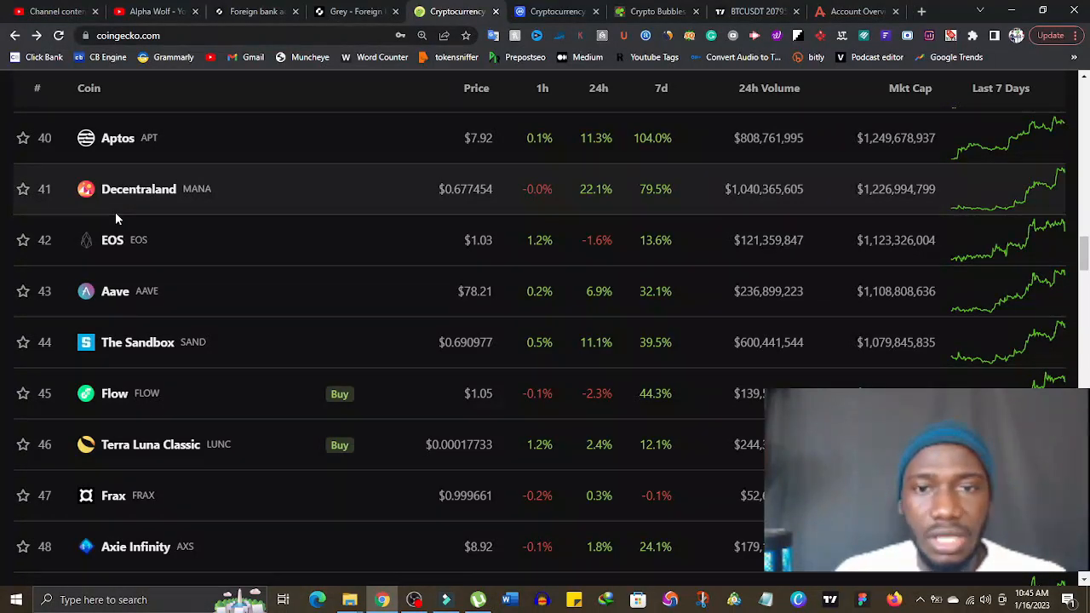
{"action": "mouse_move", "coordinate": [691, 216]}
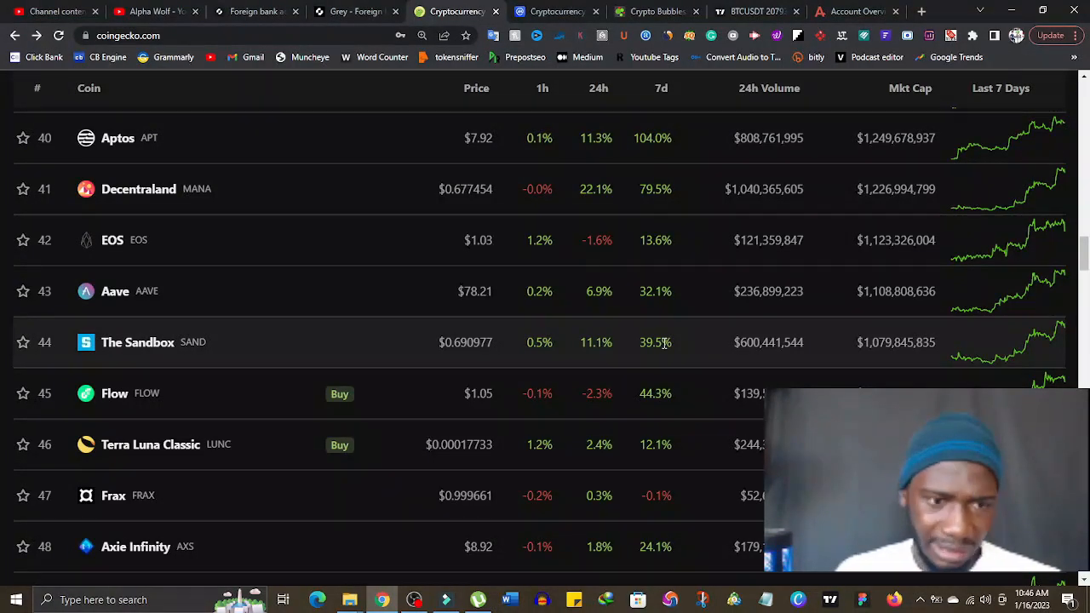
{"action": "scroll", "scroll_direction": "up", "scroll_amount": 3}
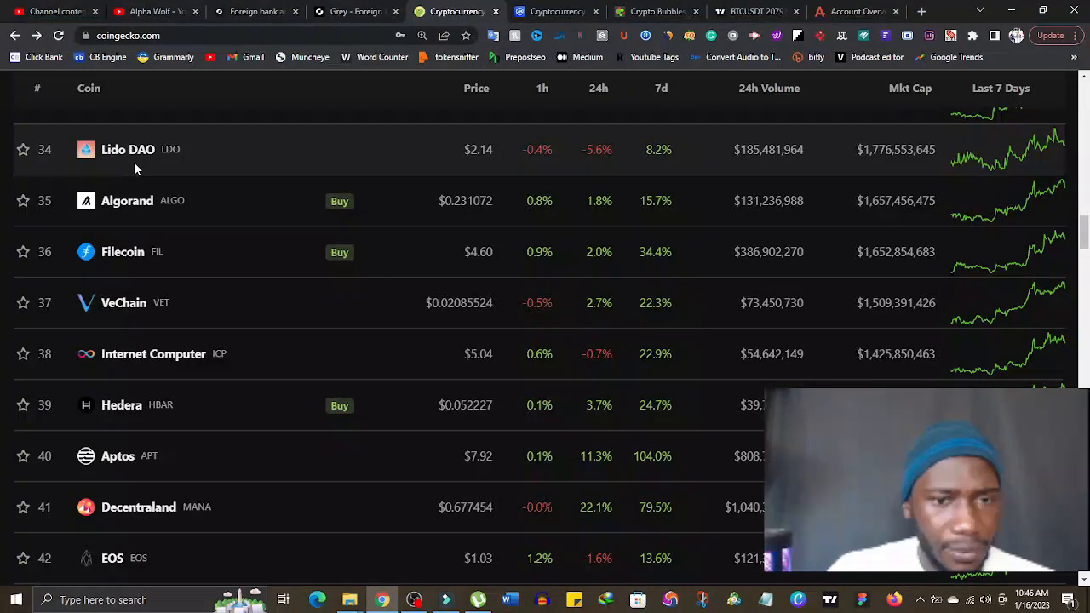
{"action": "mouse_move", "coordinate": [299, 441]}
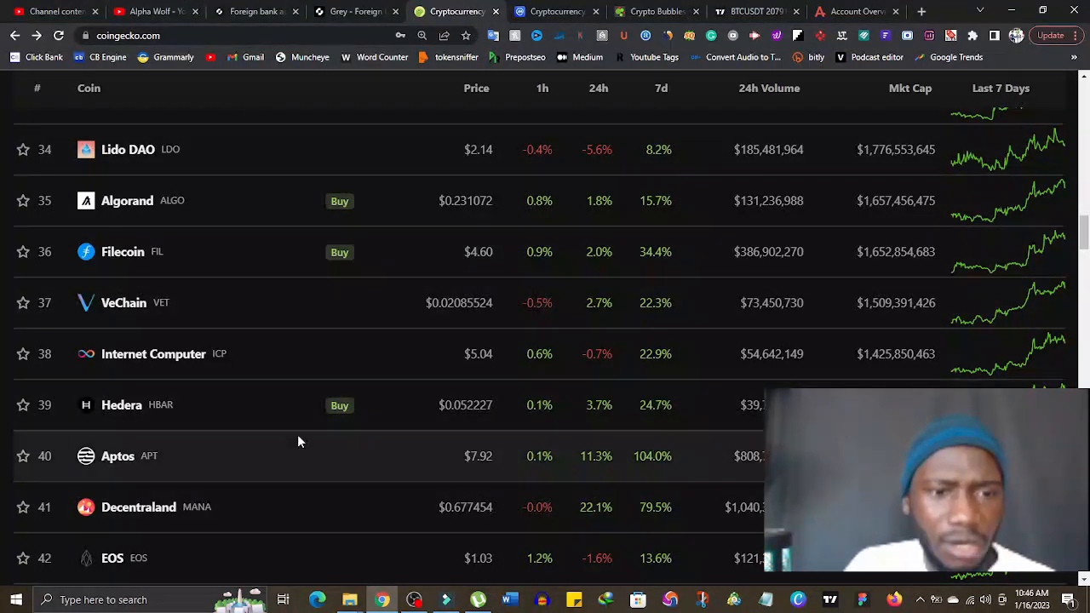
{"action": "mouse_move", "coordinate": [645, 475]}
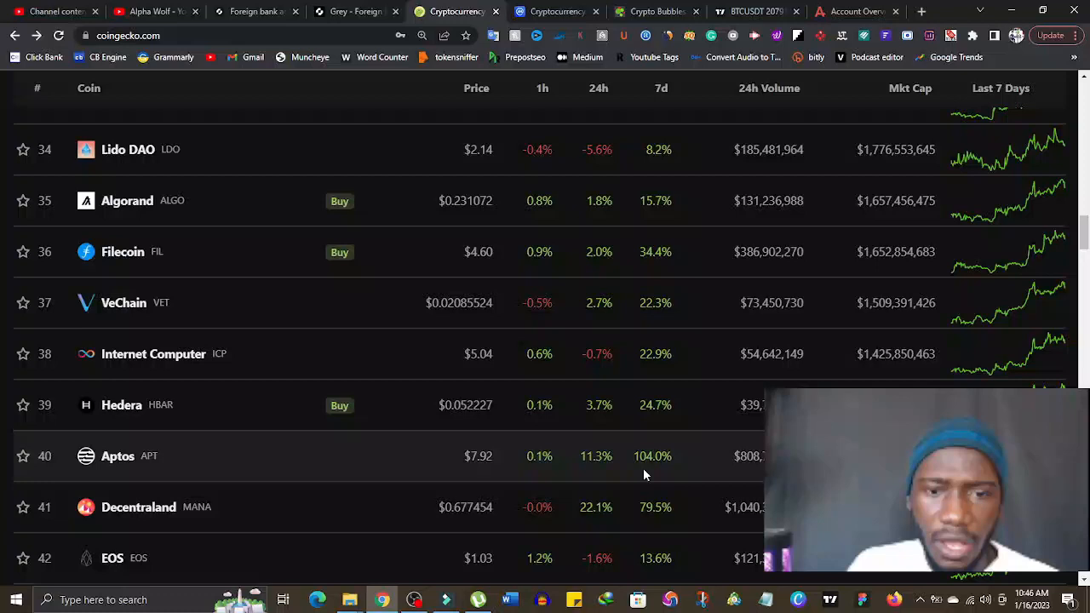
{"action": "mouse_move", "coordinate": [631, 476]}
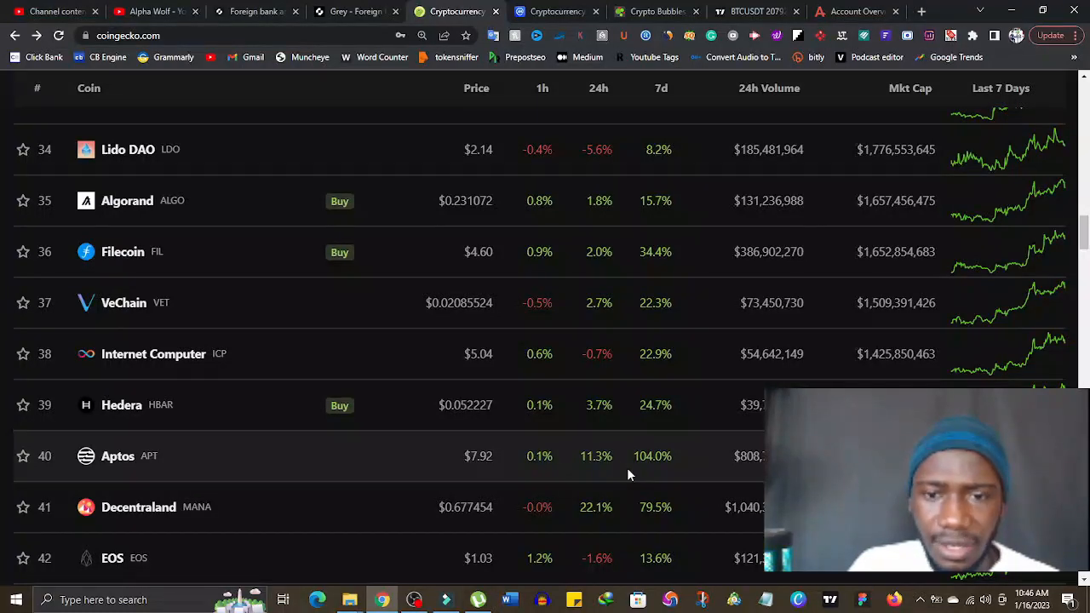
{"action": "mouse_move", "coordinate": [562, 428]}
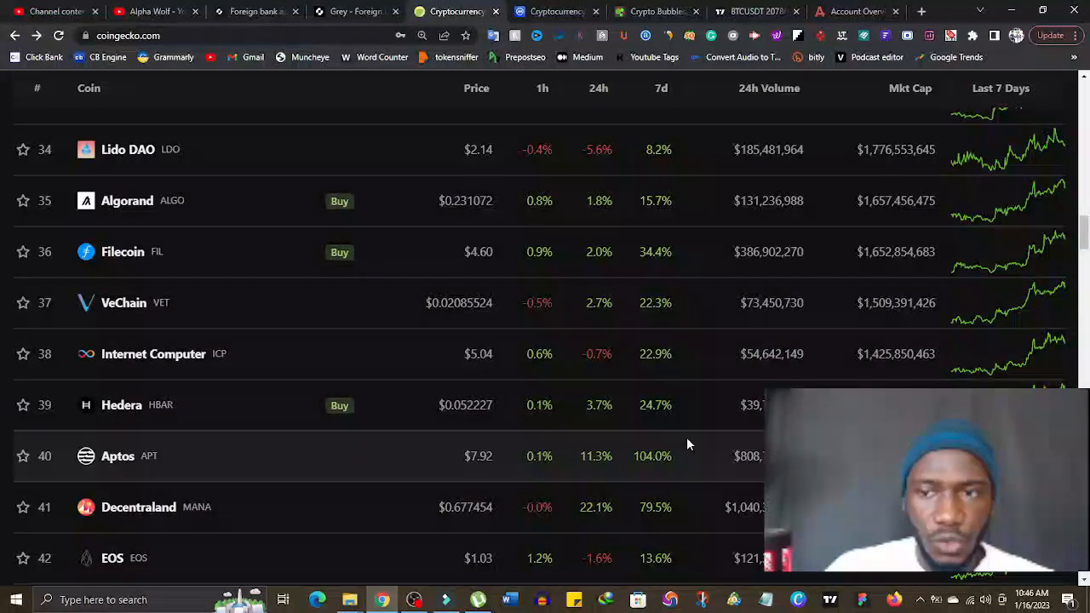
{"action": "scroll", "scroll_direction": "up", "scroll_amount": 3}
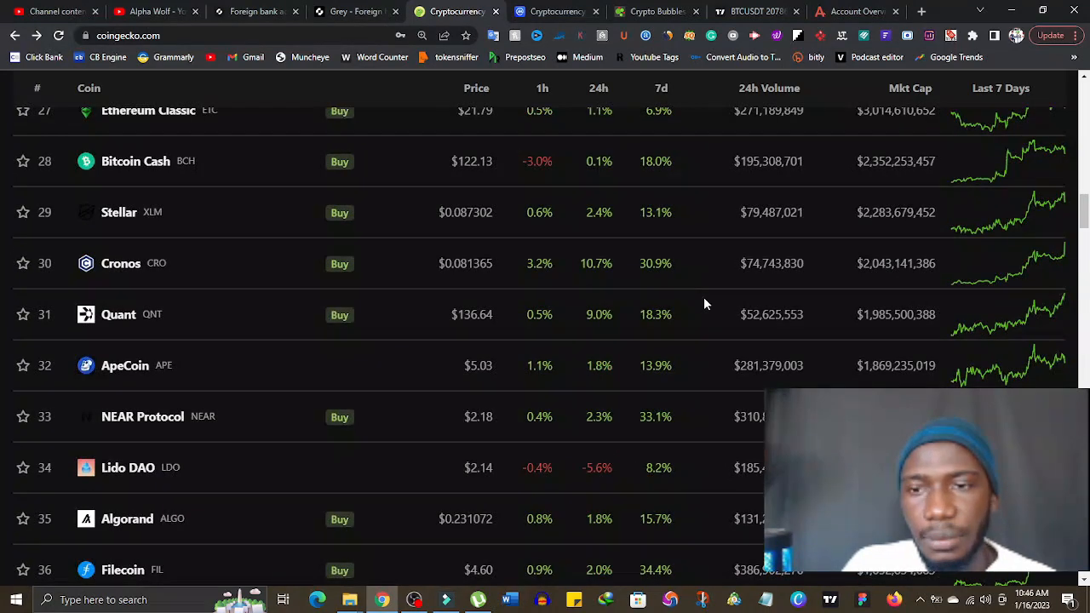
{"action": "scroll", "scroll_direction": "up", "scroll_amount": 3}
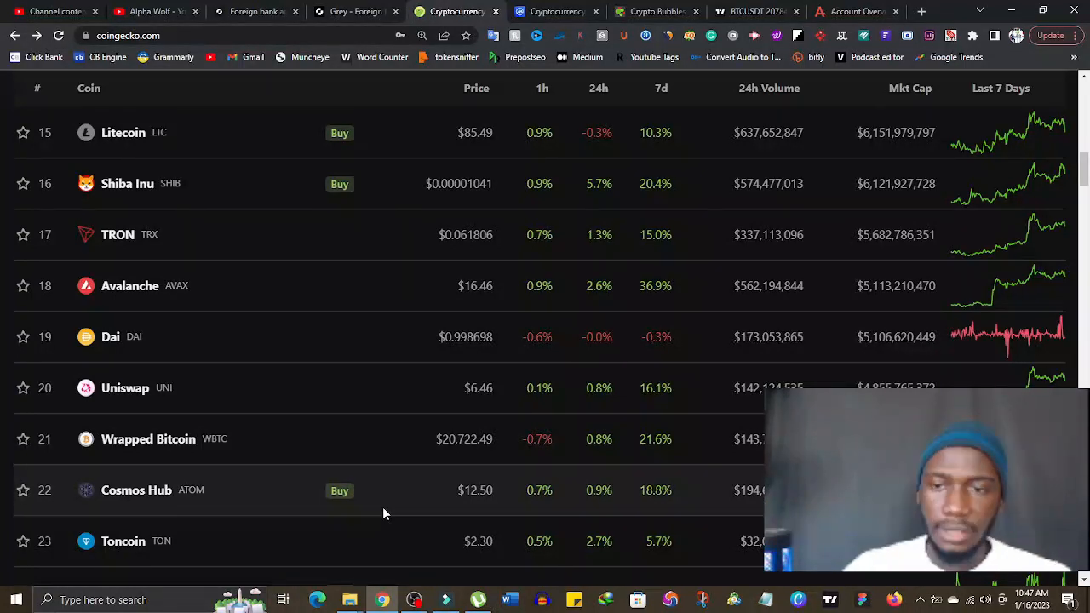
{"action": "scroll", "scroll_direction": "up", "scroll_amount": 3}
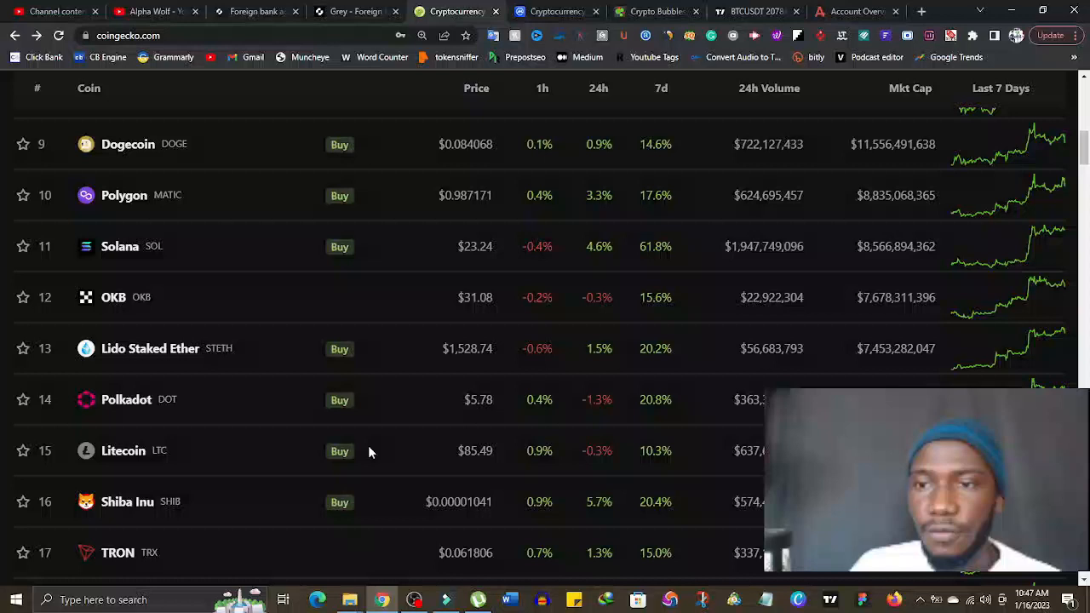
{"action": "scroll", "scroll_direction": "up", "scroll_amount": 3}
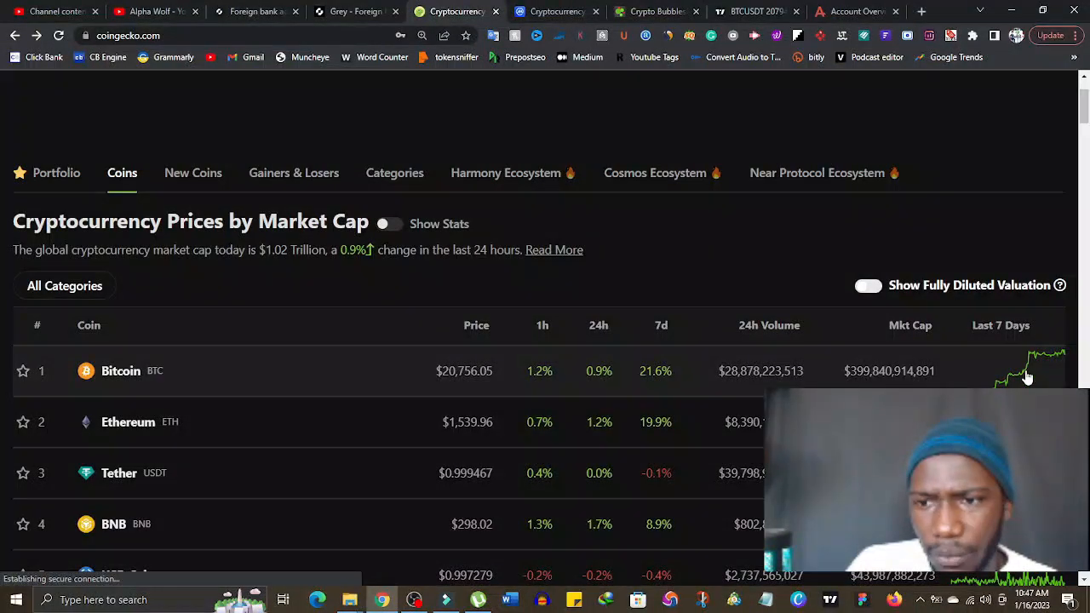
{"action": "mouse_move", "coordinate": [1059, 360]}
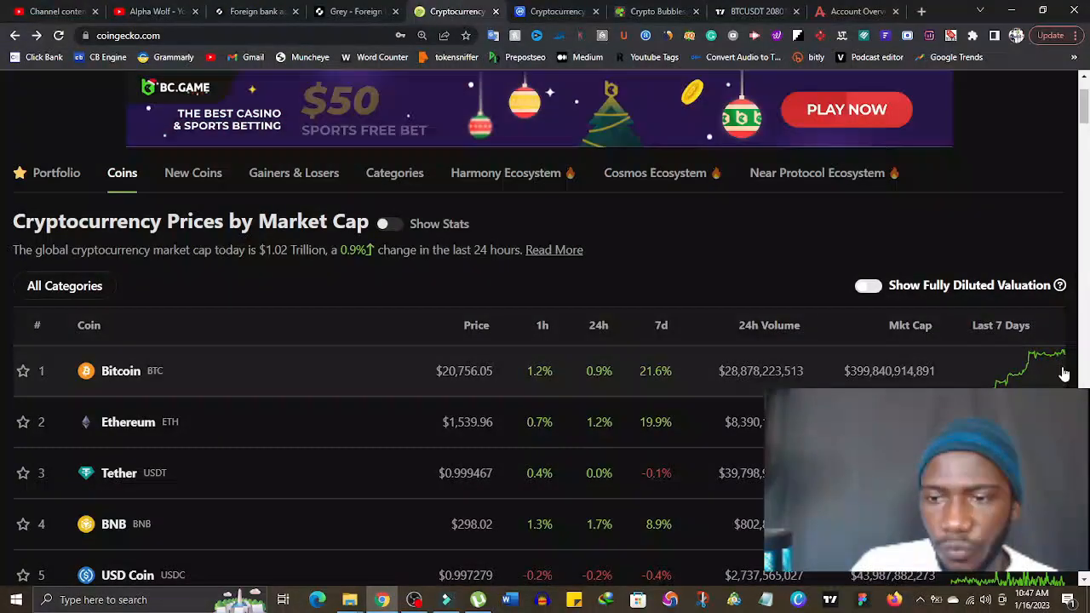
{"action": "mouse_move", "coordinate": [1071, 356]}
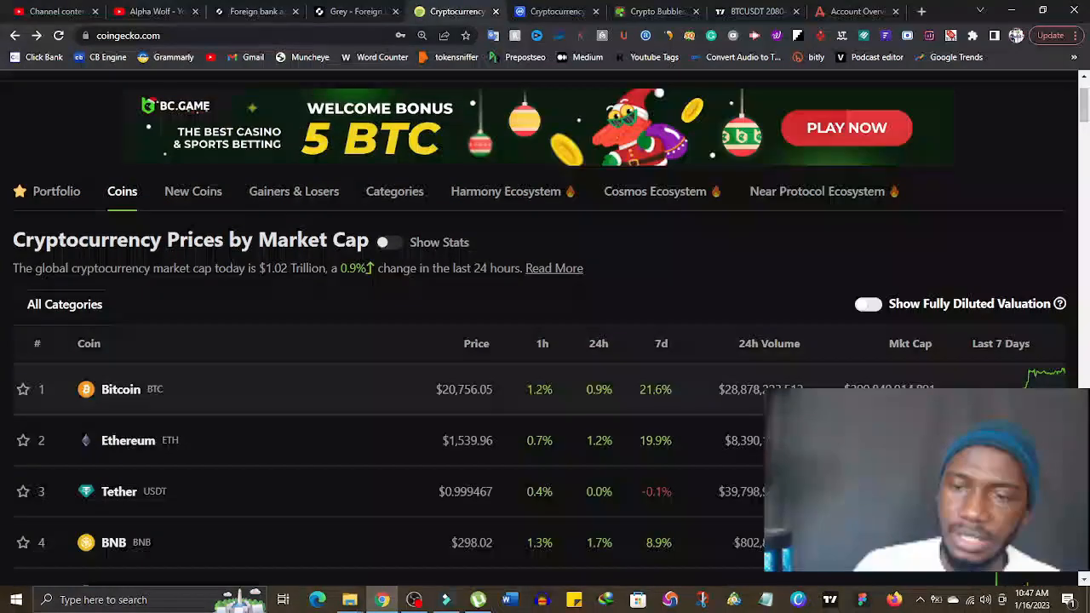
{"action": "scroll", "scroll_direction": "down", "scroll_amount": 3}
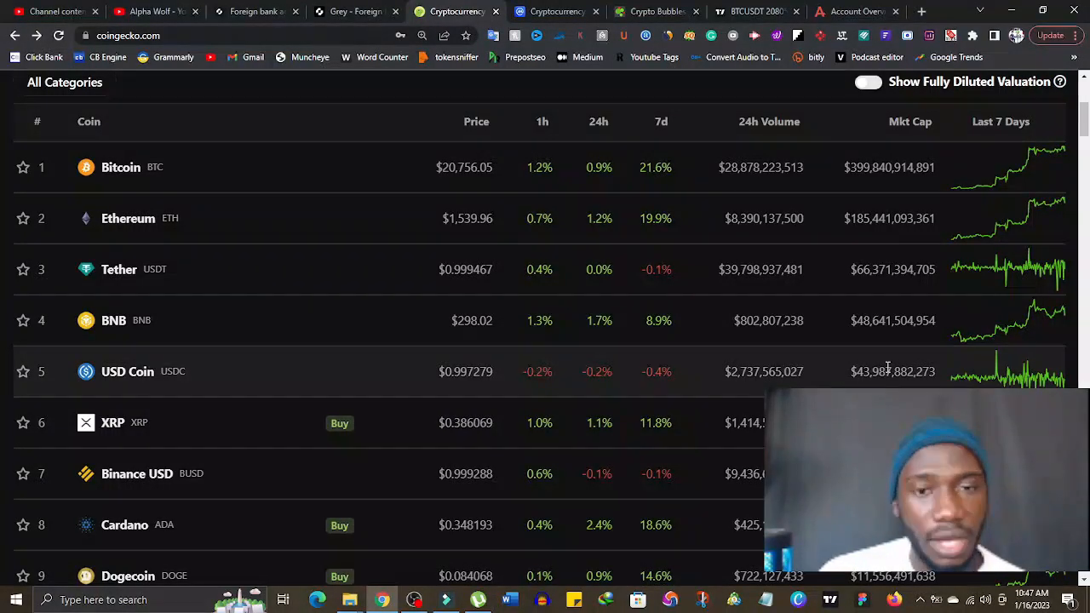
{"action": "scroll", "scroll_direction": "down", "scroll_amount": 3}
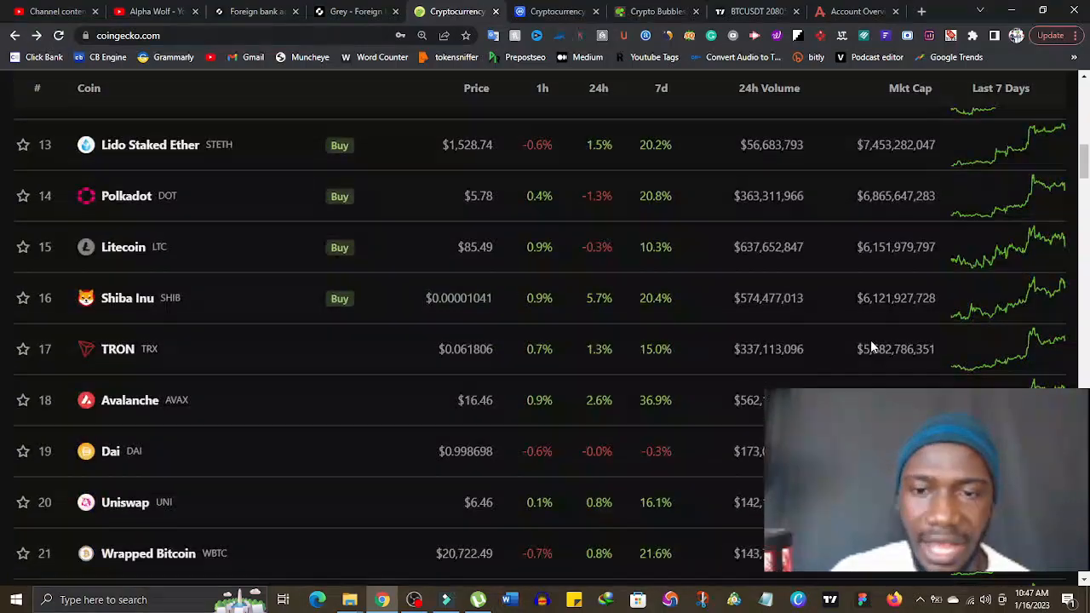
{"action": "scroll", "scroll_direction": "down", "scroll_amount": 3}
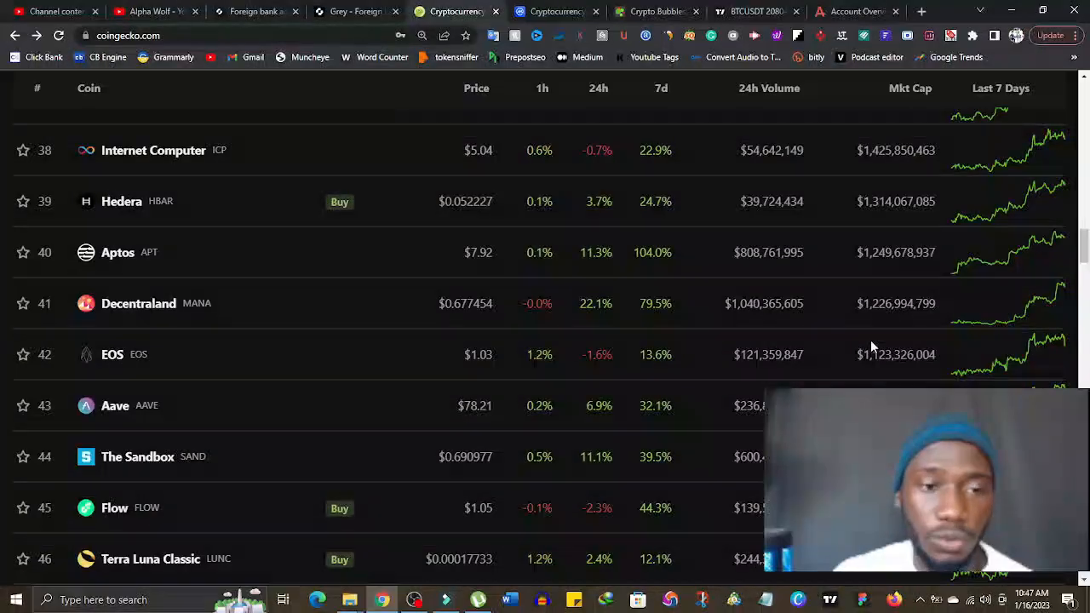
{"action": "scroll", "scroll_direction": "down", "scroll_amount": 3}
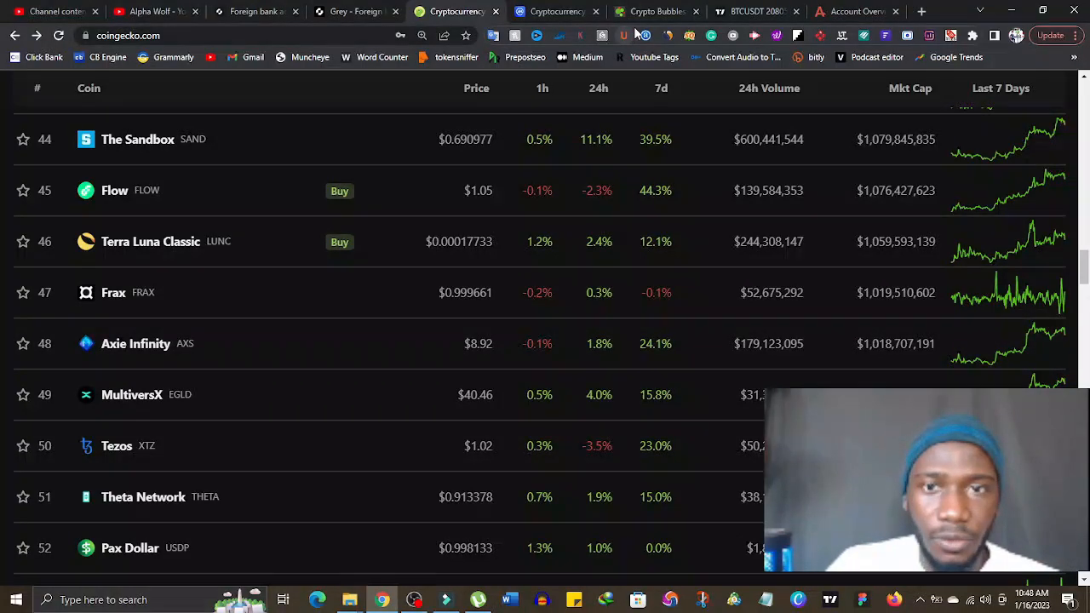
Glance at Crypto Bubbles and CoinMarketCap, then view the Alpha Crypto Wolf account overview
{"action": "left_click", "coordinate": [651, 11]}
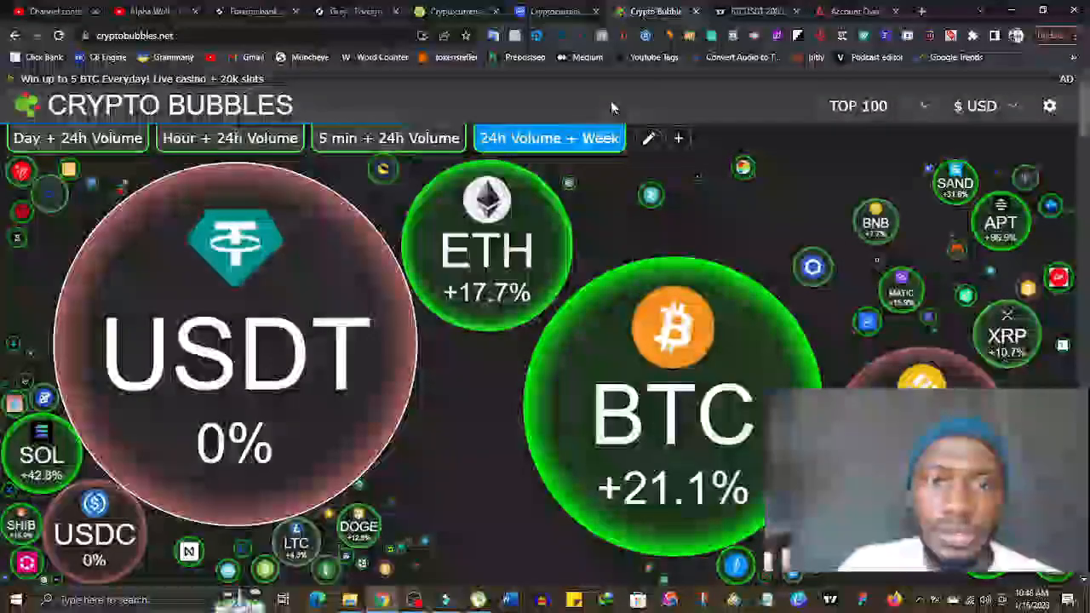
{"action": "left_click", "coordinate": [452, 11]}
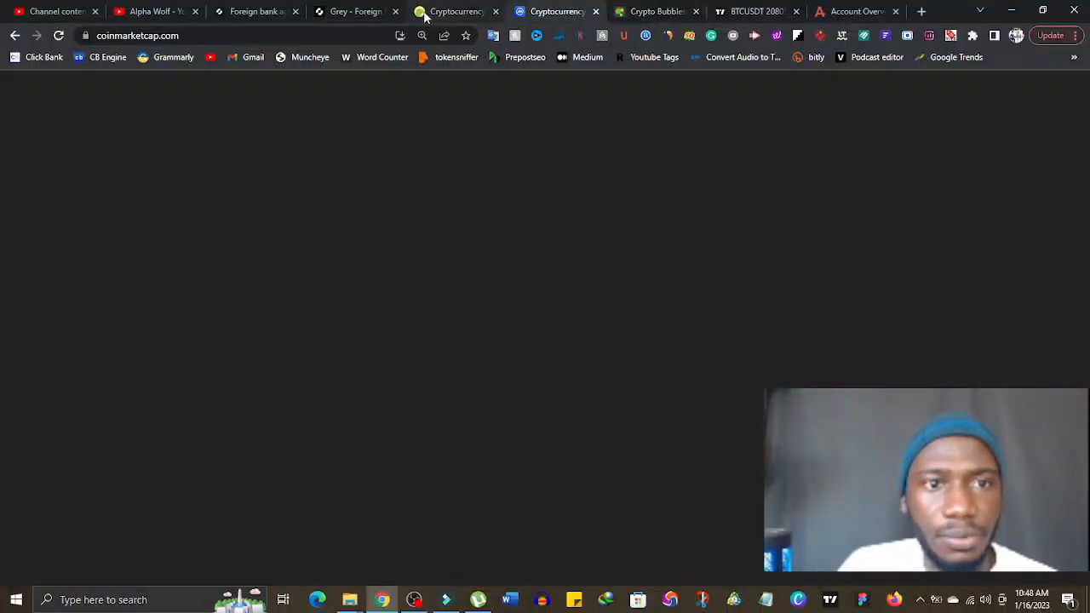
{"action": "left_click", "coordinate": [852, 12]}
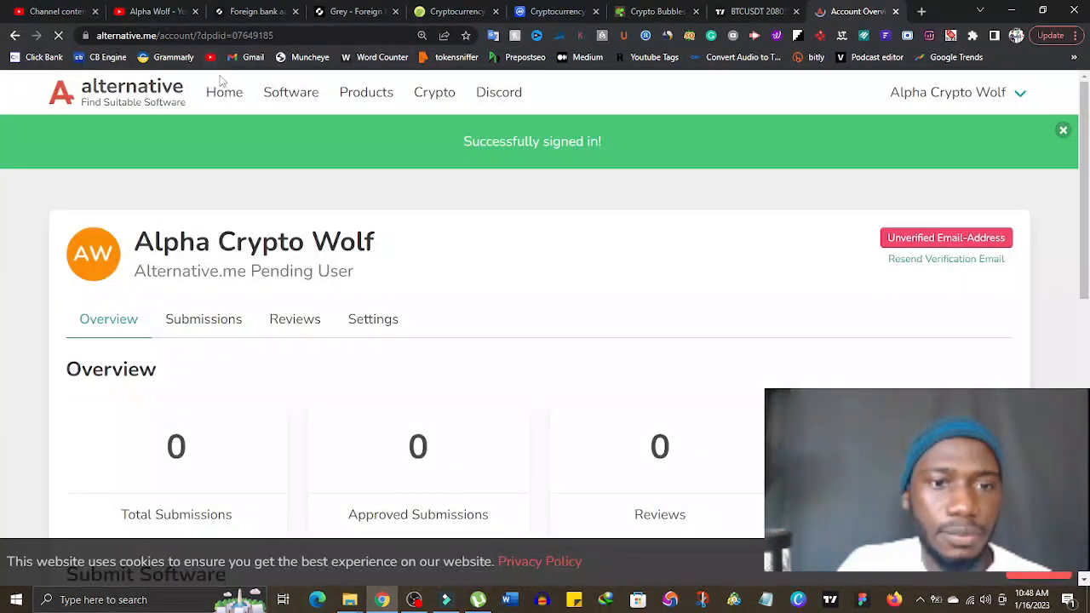